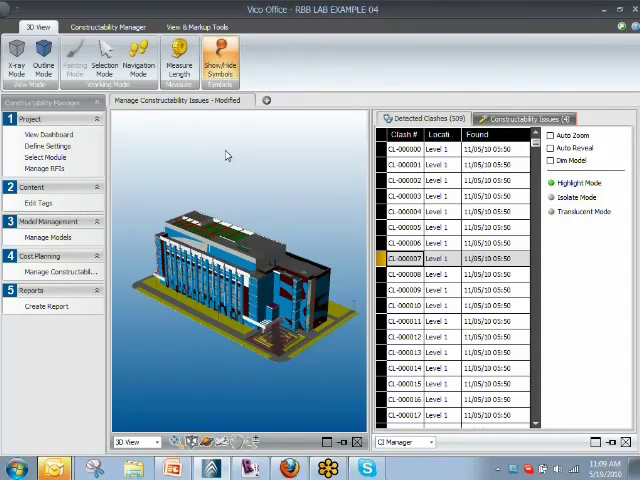
mouse_move(178, 232)
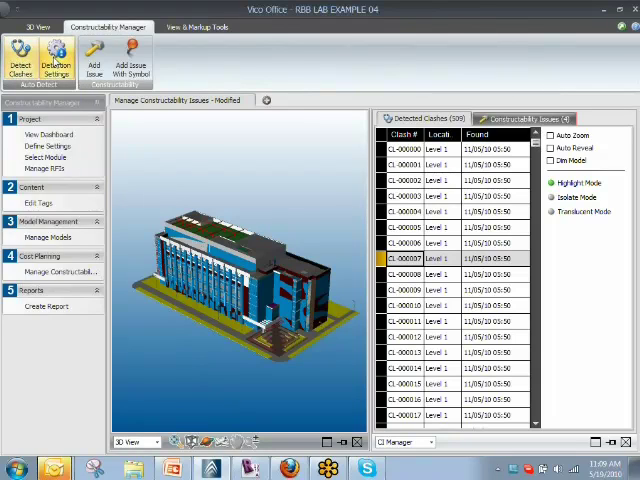
mouse_move(56, 58)
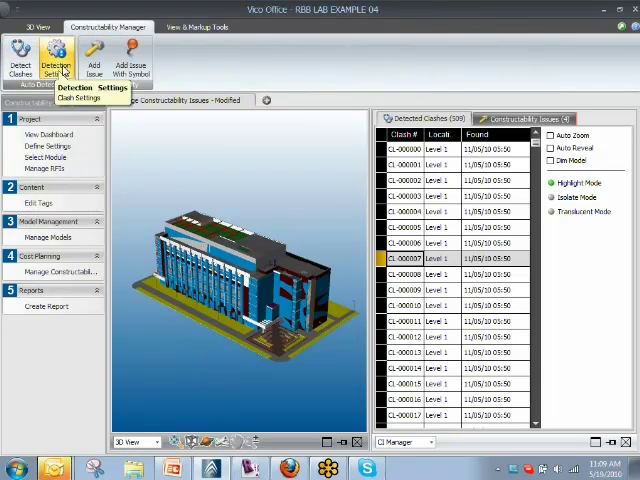
Open Detection Settings from the Constructability Manager ribbon
click(57, 60)
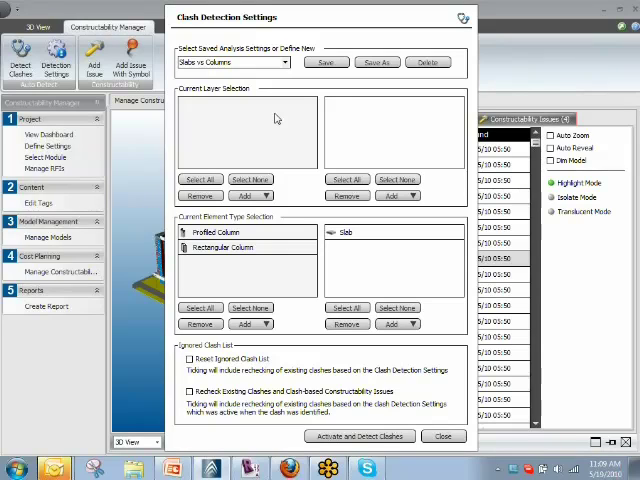
mouse_move(430, 321)
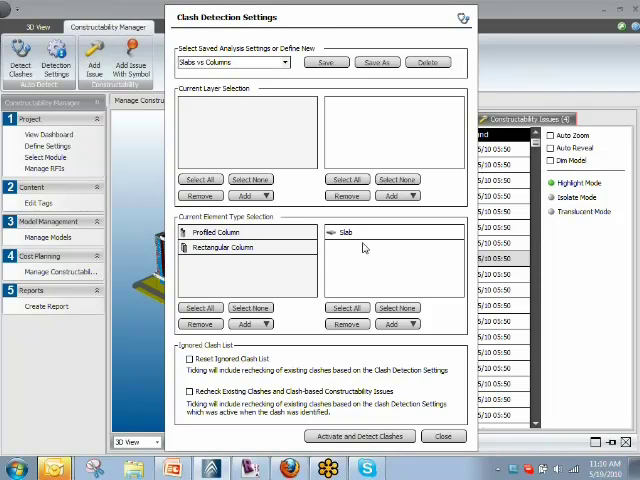
mouse_move(364, 268)
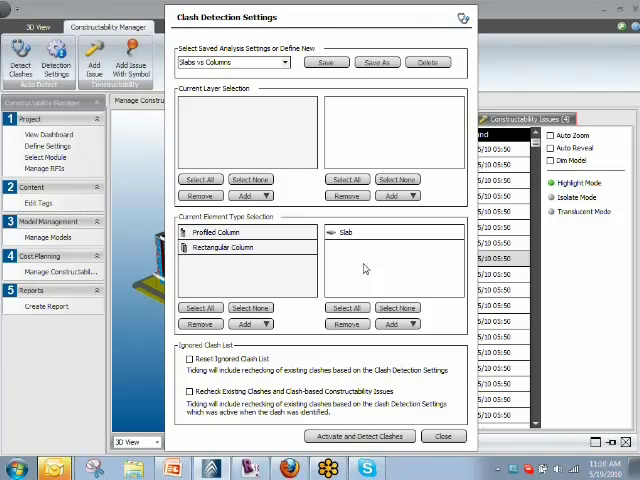
mouse_move(365, 270)
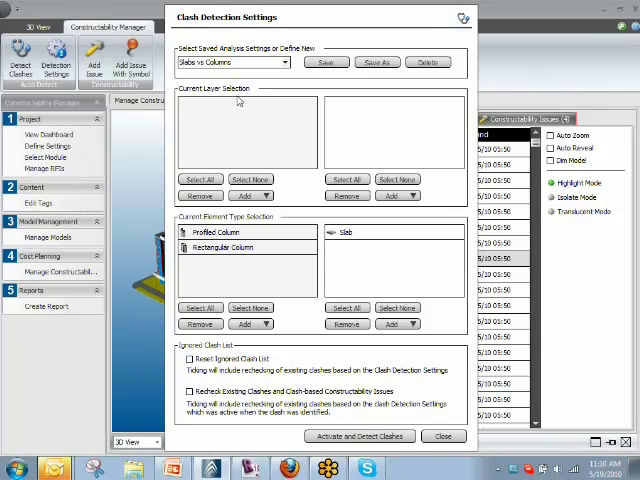
mouse_move(242, 170)
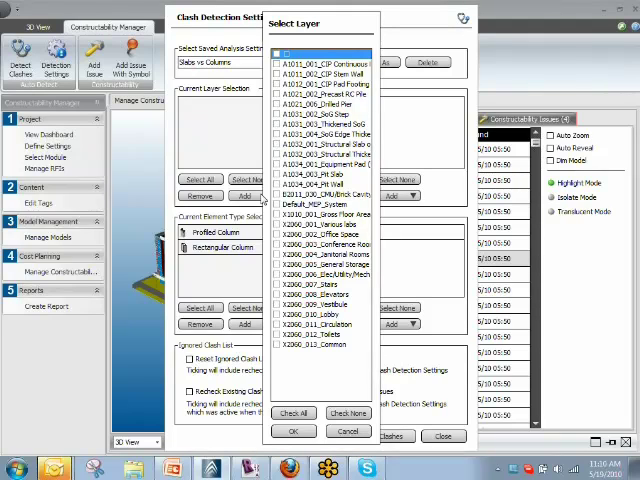
mouse_move(258, 198)
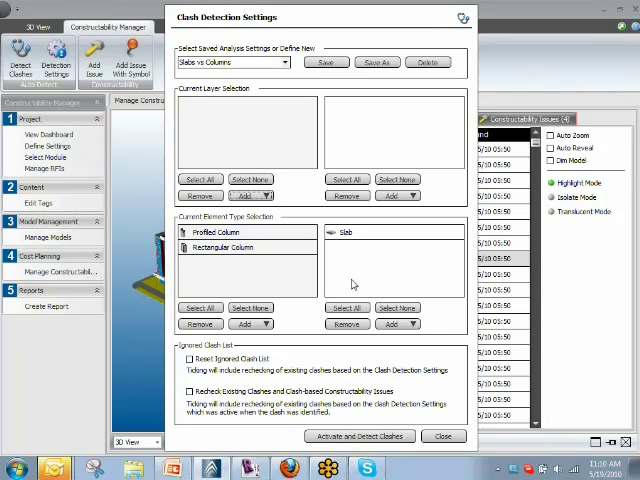
mouse_move(338, 258)
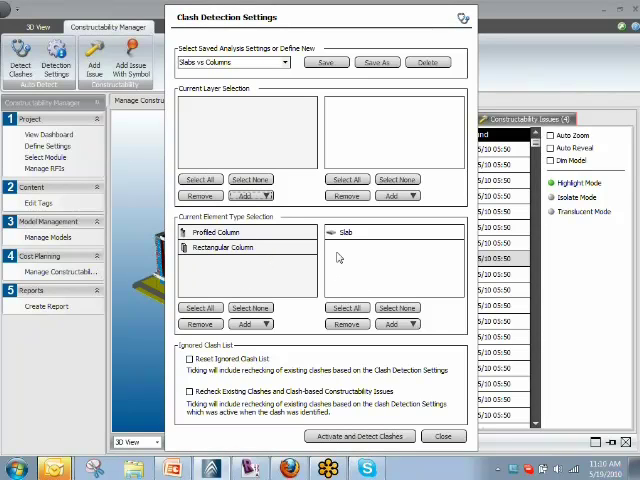
mouse_move(268, 132)
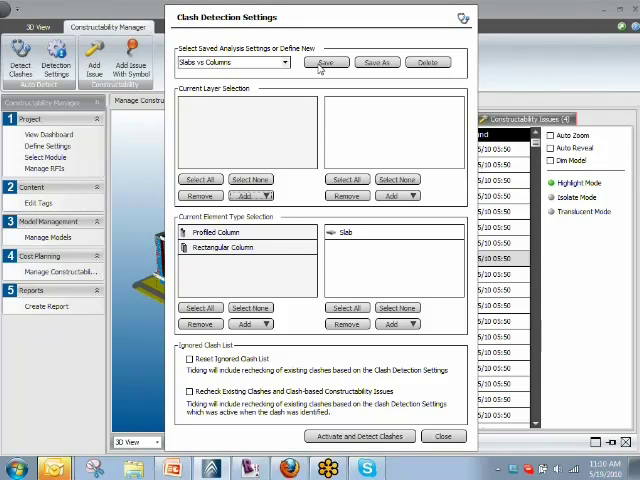
Save the current clash settings and load the saved 'Slabs vs Columns' analysis
click(285, 62)
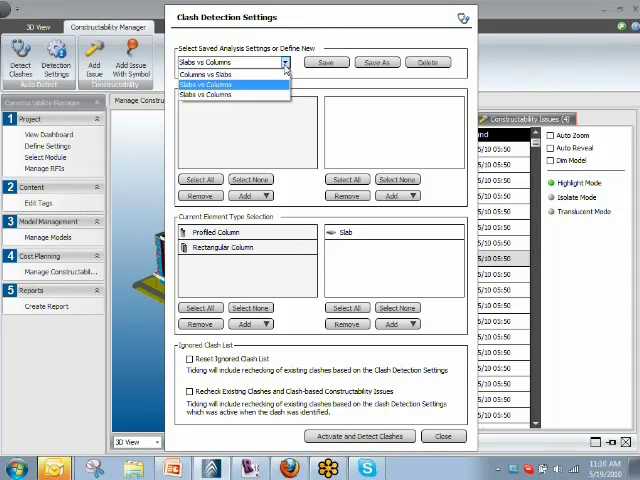
click(232, 85)
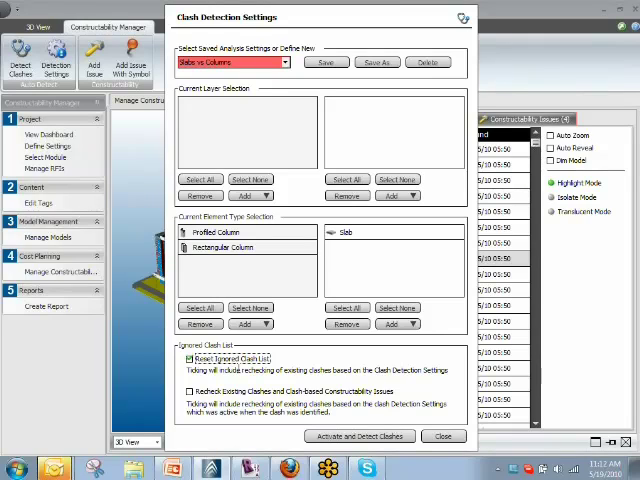
Untick Reset Ignored Clash List for the Slabs vs Columns analysis
click(190, 358)
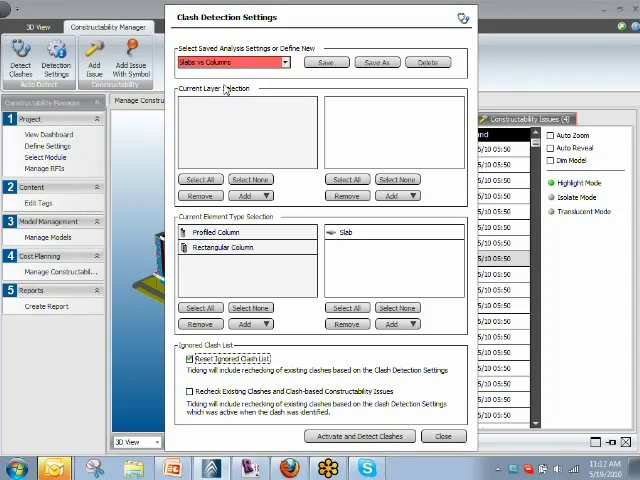
mouse_move(340, 73)
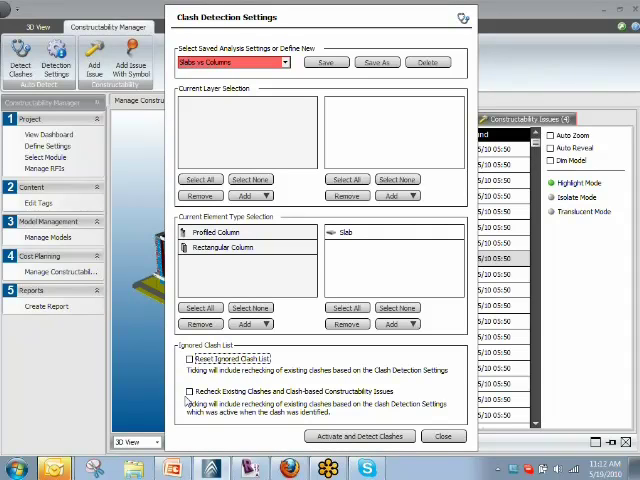
mouse_move(258, 398)
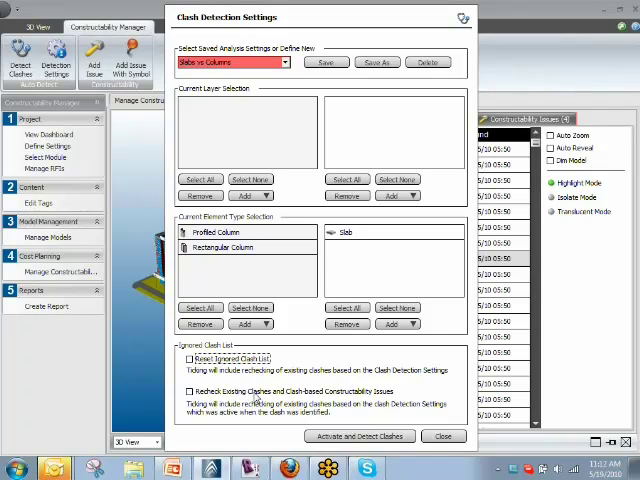
mouse_move(257, 398)
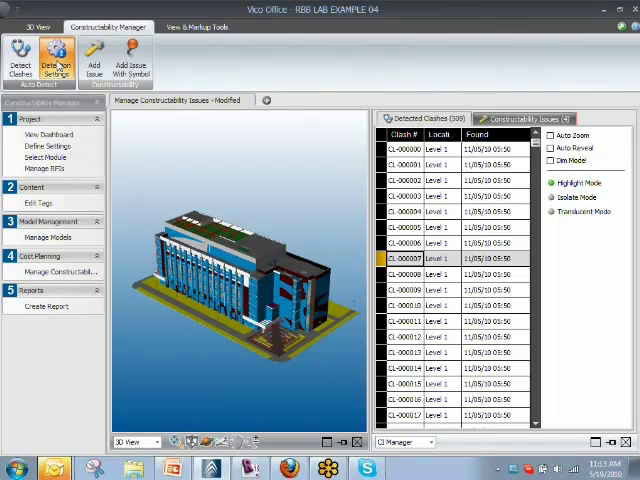
click(55, 60)
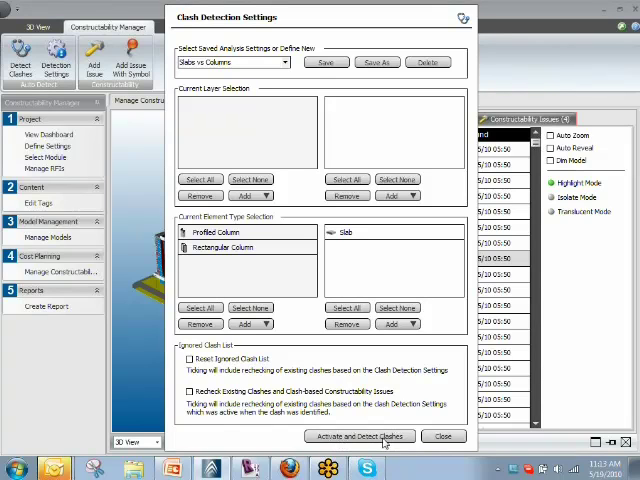
click(359, 435)
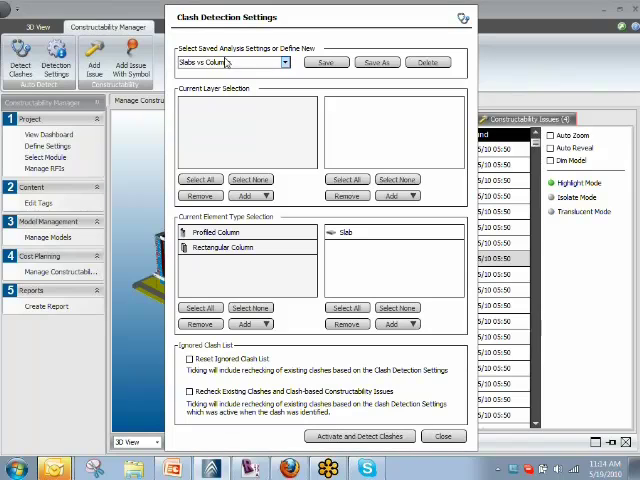
click(358, 435)
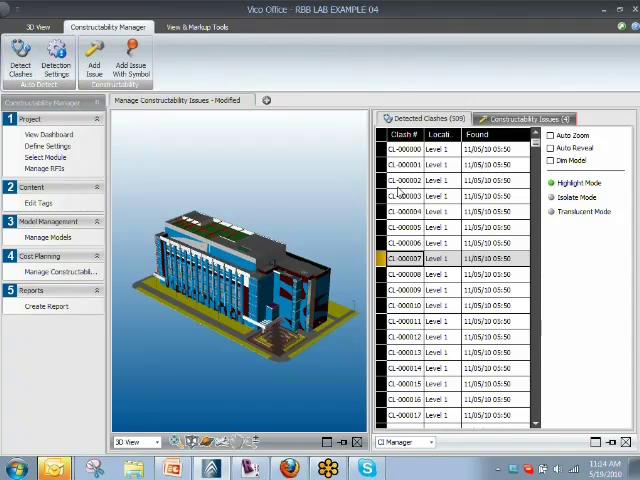
mouse_move(451, 273)
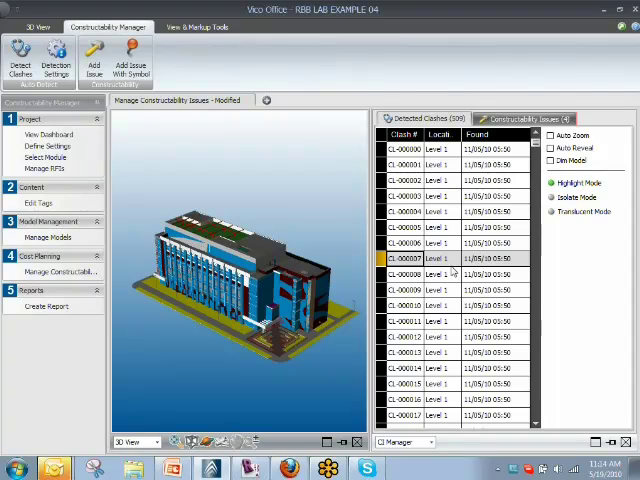
mouse_move(453, 399)
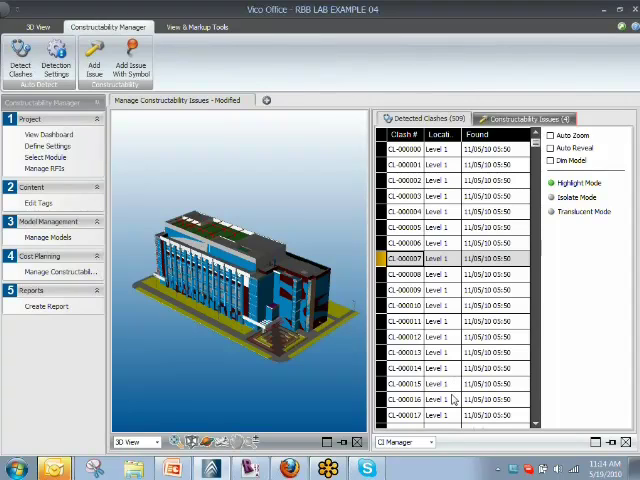
mouse_move(360, 256)
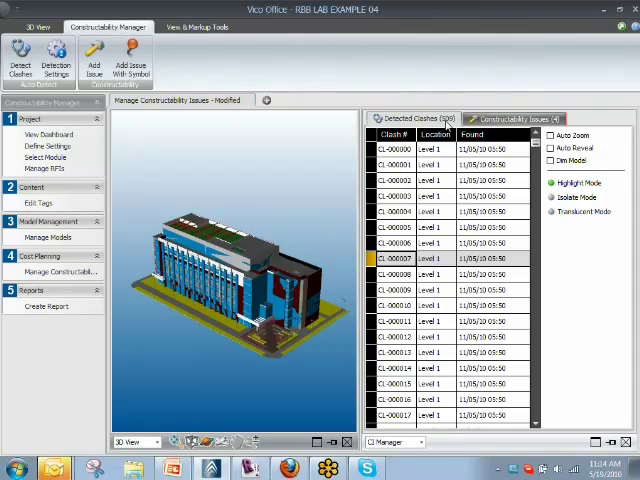
mouse_move(510, 188)
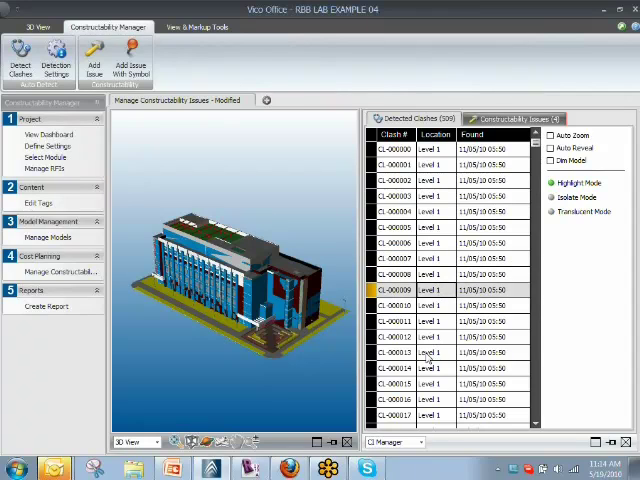
Scroll the detected clash list and select CL-000283, then CL-000286 on Level 3
scroll(down, 3)
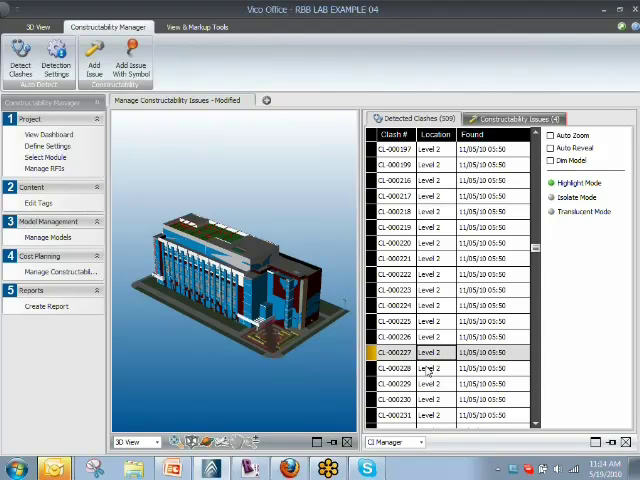
scroll(down, 3)
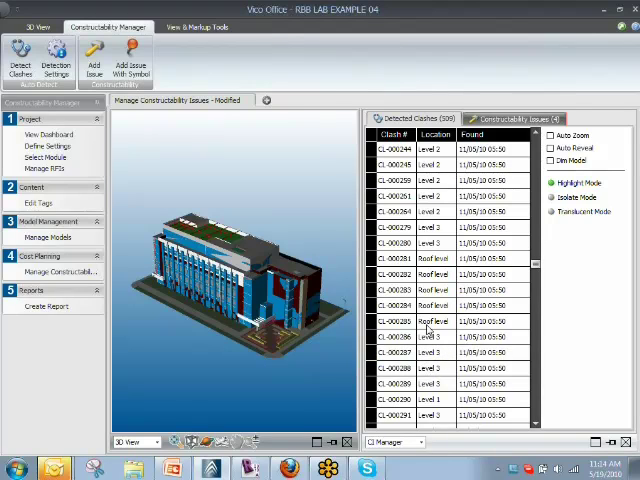
click(420, 290)
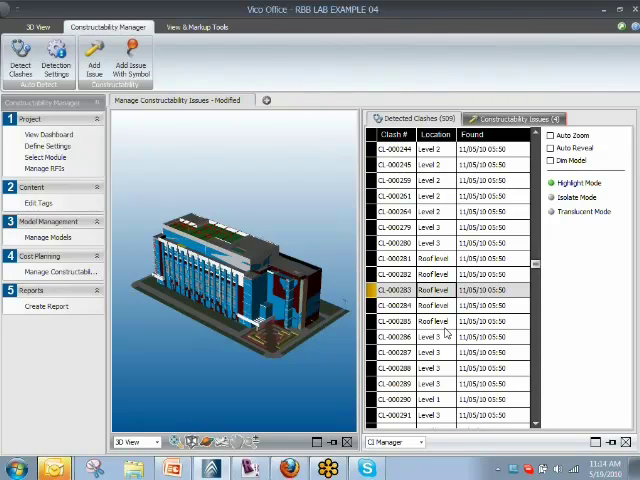
click(430, 337)
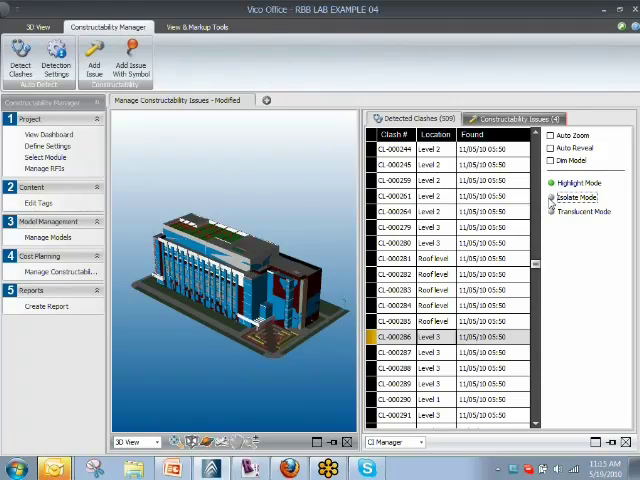
Switch the clash view to Isolate Mode for clash CL-000286
click(552, 197)
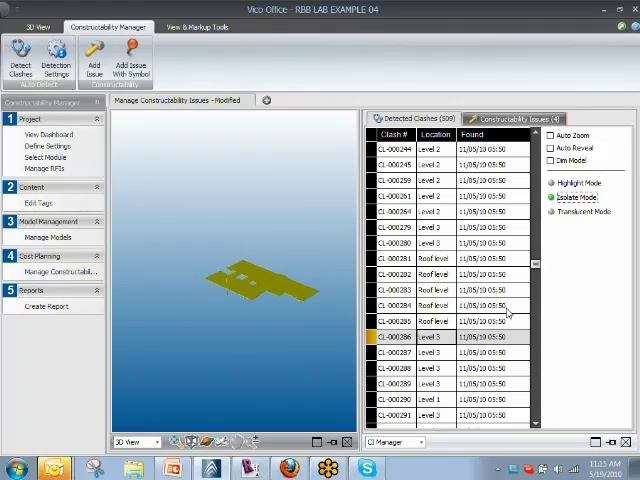
mouse_move(170, 374)
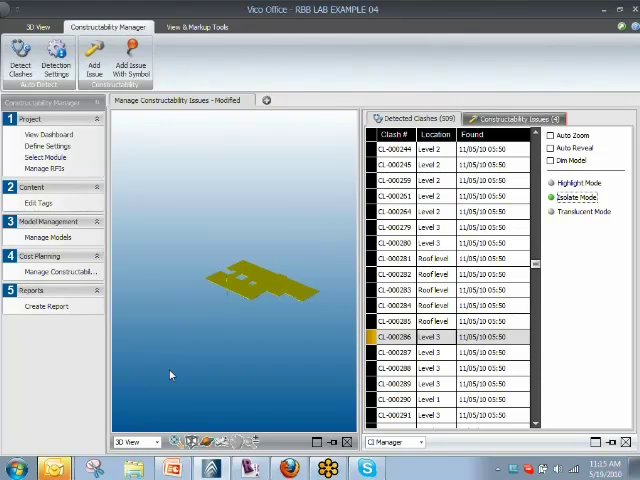
mouse_move(195, 341)
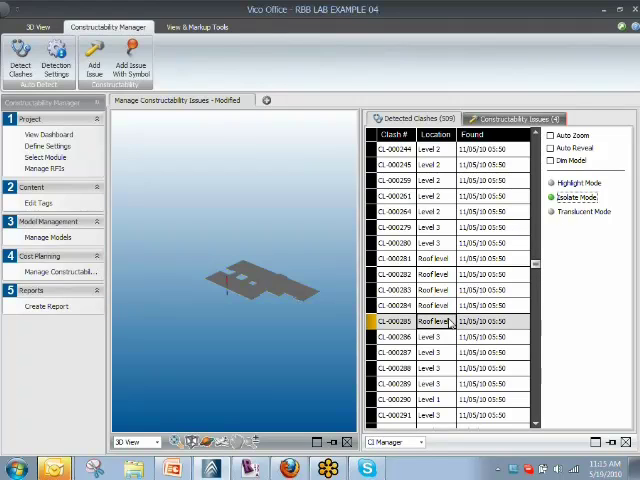
Switch the clash view to Highlight Mode against the dimmed building
click(551, 183)
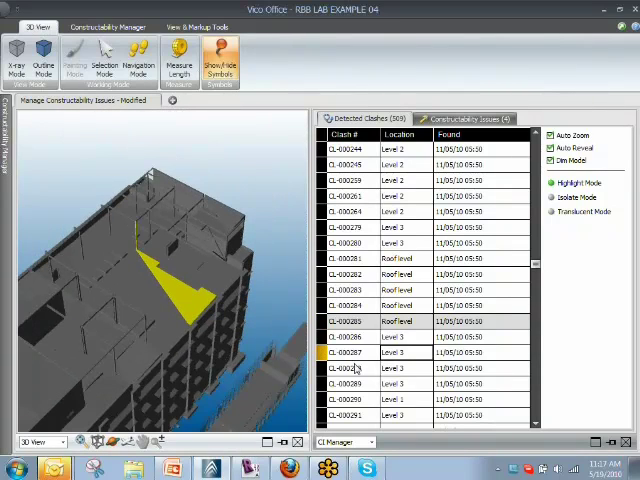
Select Level 3 clash CL-000289 and open the Location column filter choices
click(349, 352)
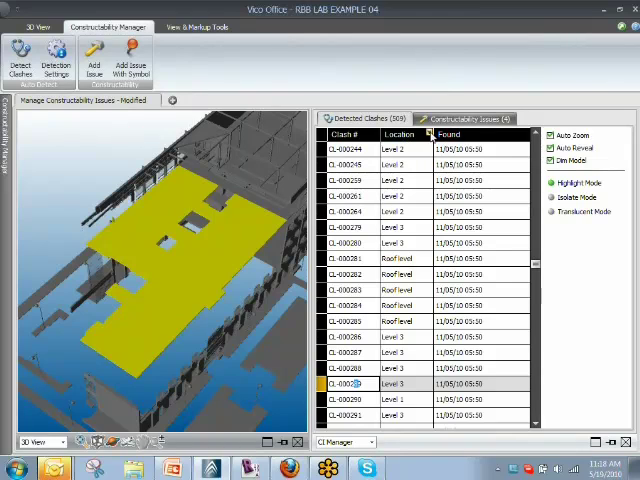
click(424, 133)
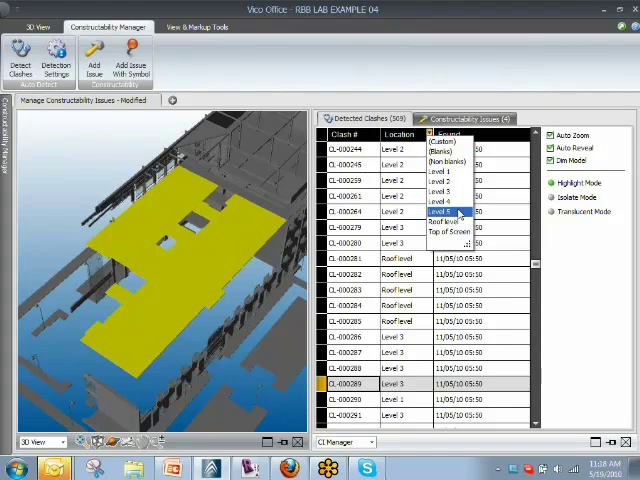
Filter the Location column to Level 3
click(463, 209)
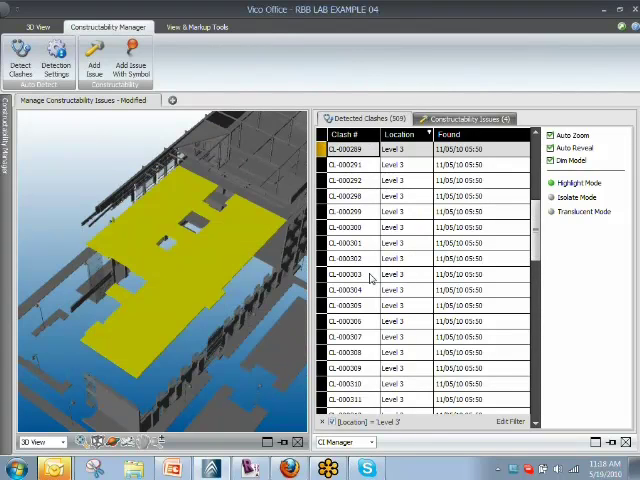
mouse_move(330, 424)
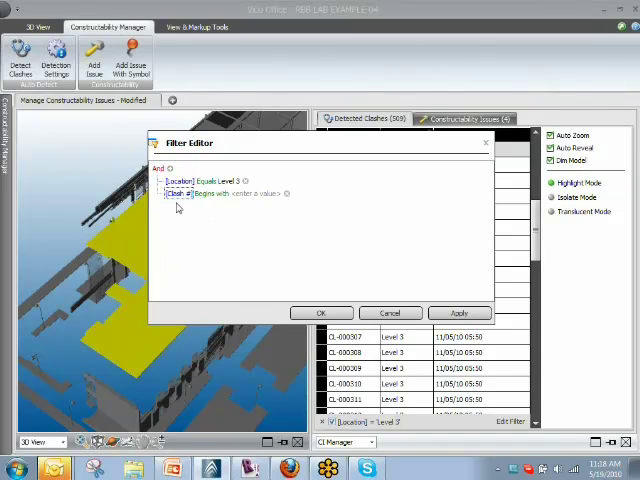
Add a 'Clash # begins with 00031' condition to the Level 3 filter and apply it
click(180, 193)
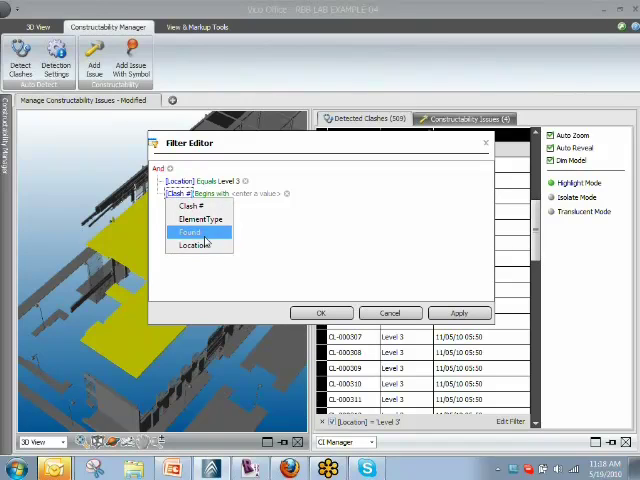
click(189, 231)
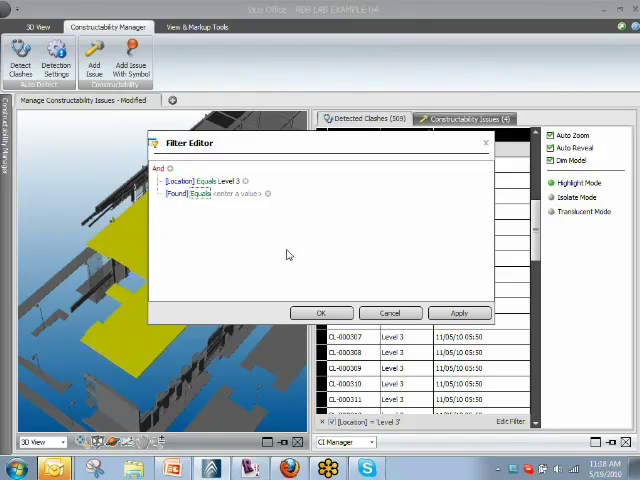
click(178, 192)
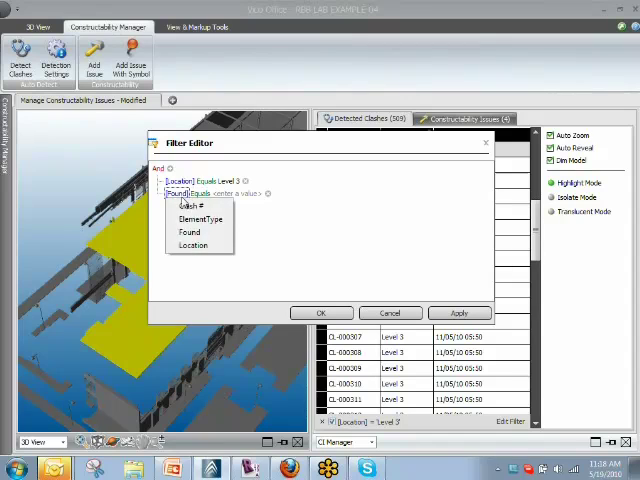
click(185, 205)
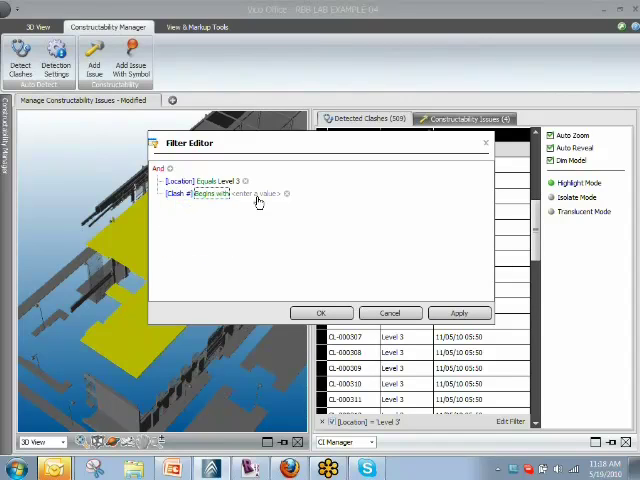
click(255, 193)
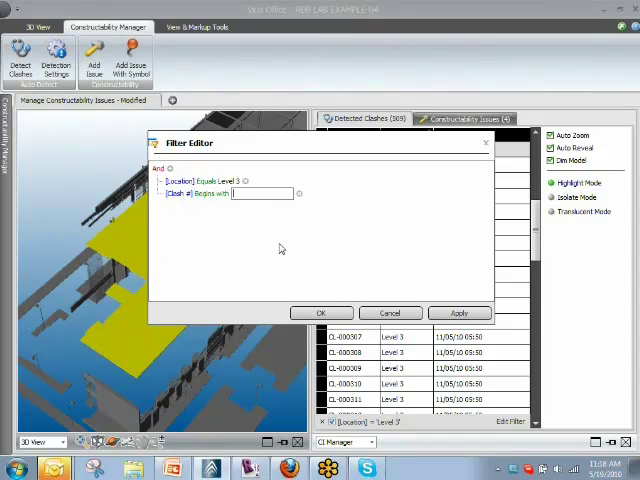
text(00031)
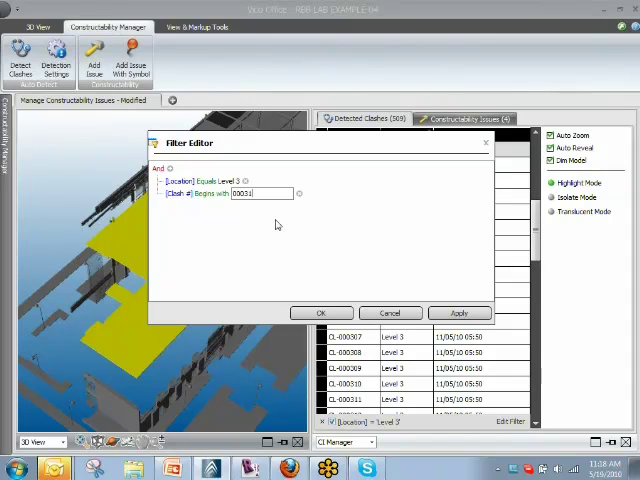
click(458, 313)
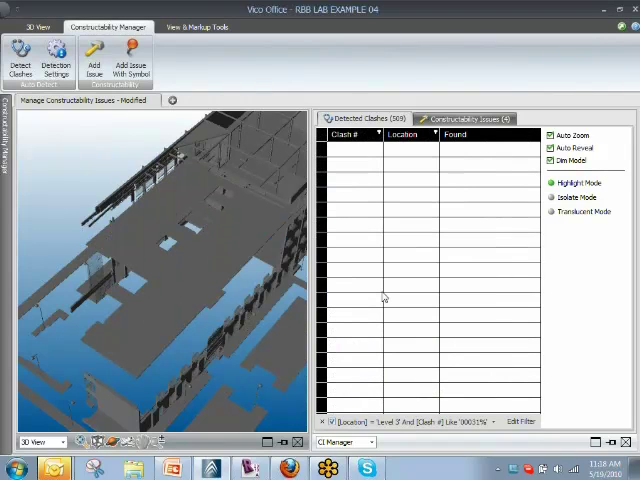
mouse_move(448, 331)
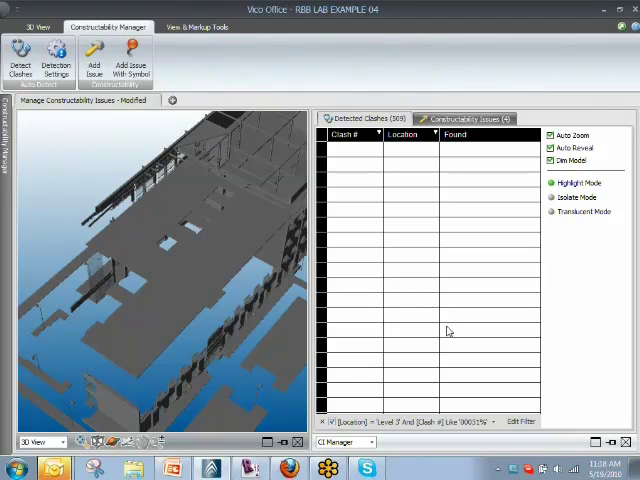